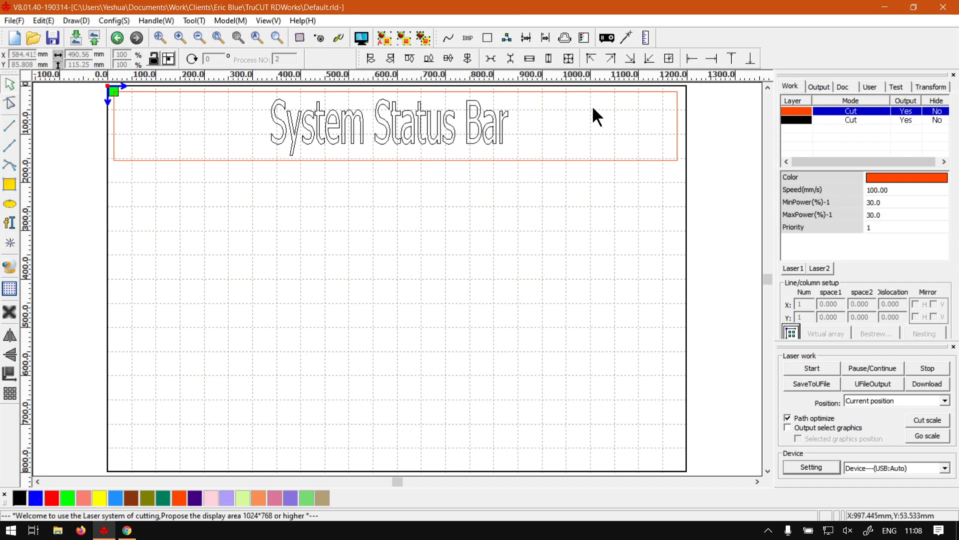
pyautogui.moveTo(250, 121)
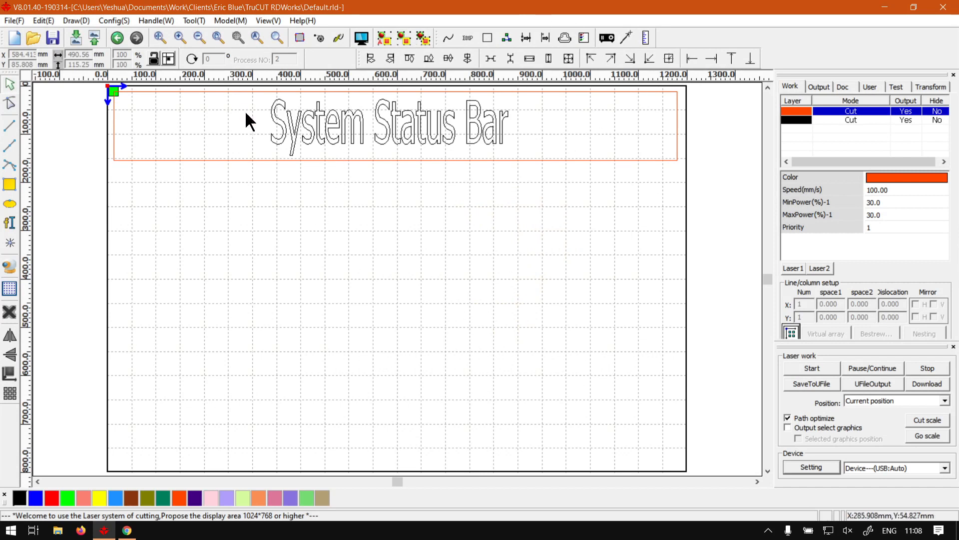
pyautogui.moveTo(511, 130)
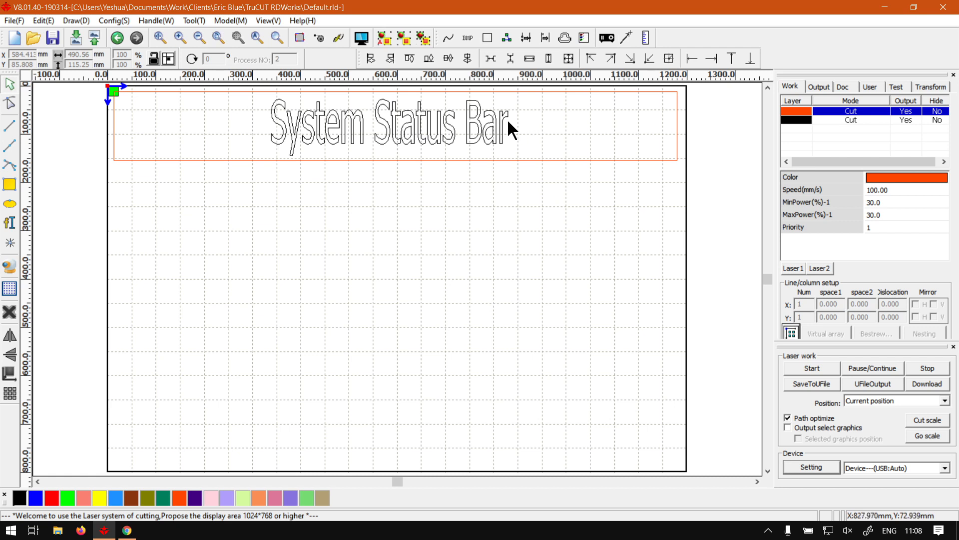
pyautogui.moveTo(303, 528)
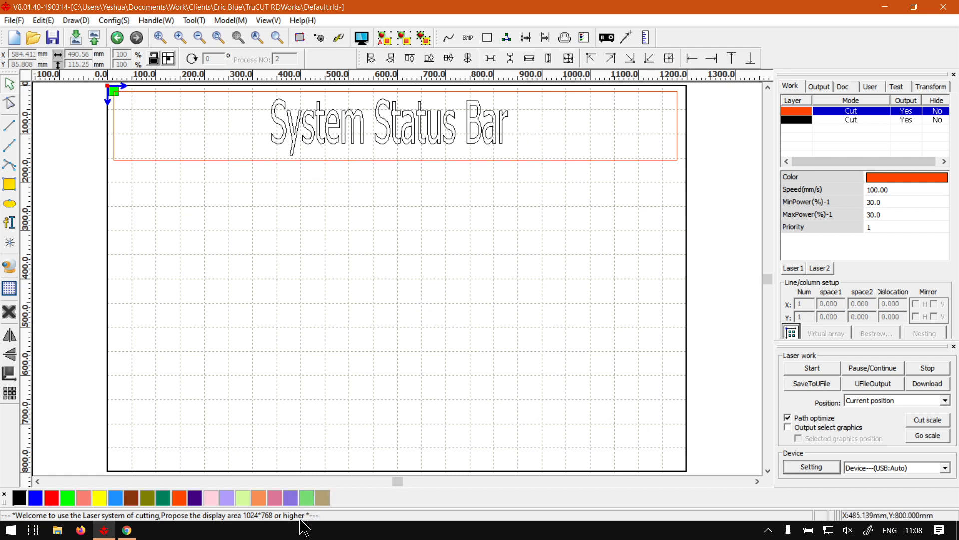
pyautogui.moveTo(518, 198)
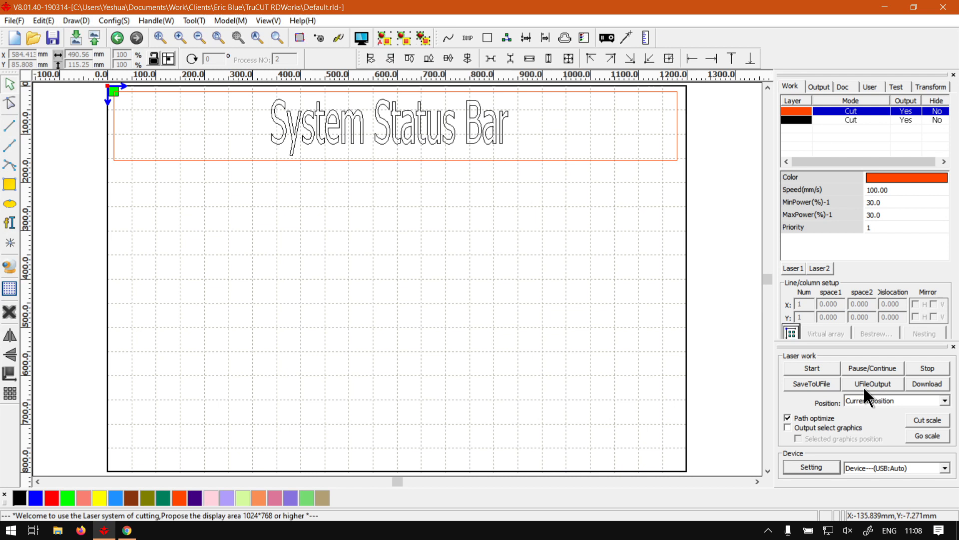
pyautogui.moveTo(575, 361)
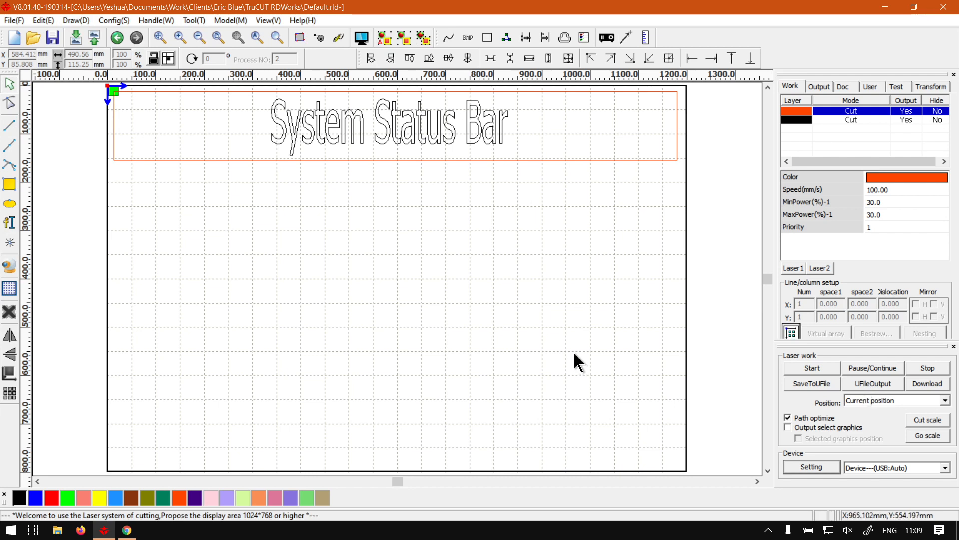
pyautogui.moveTo(580, 348)
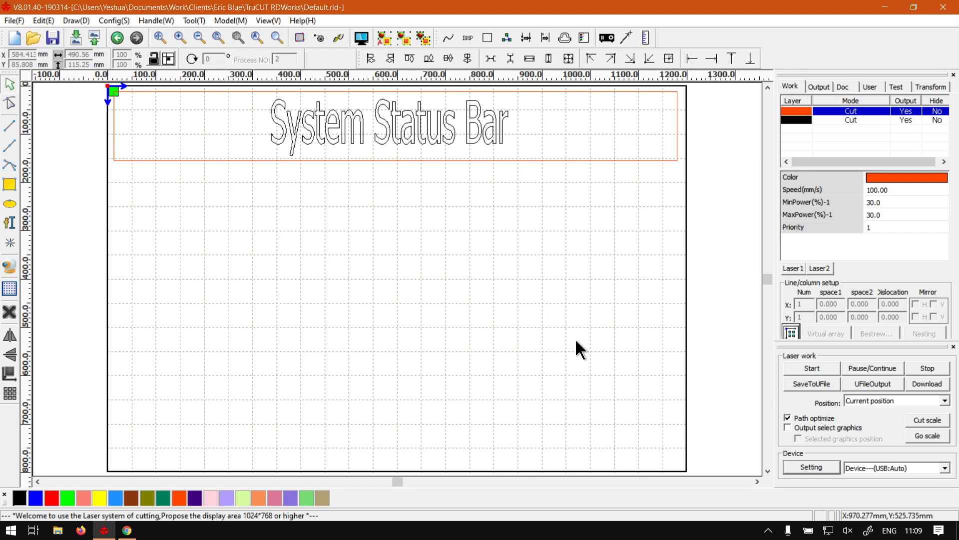
pyautogui.moveTo(612, 488)
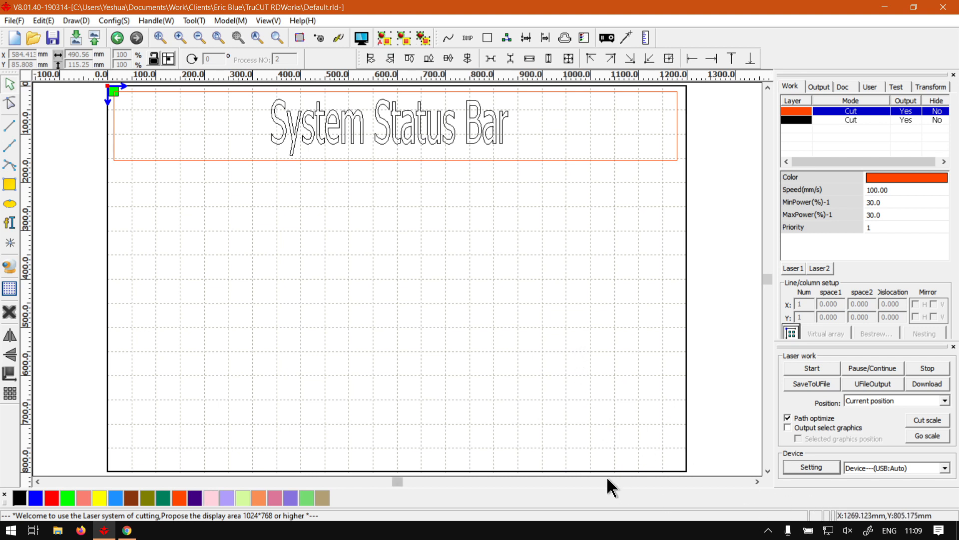
pyautogui.moveTo(208, 138)
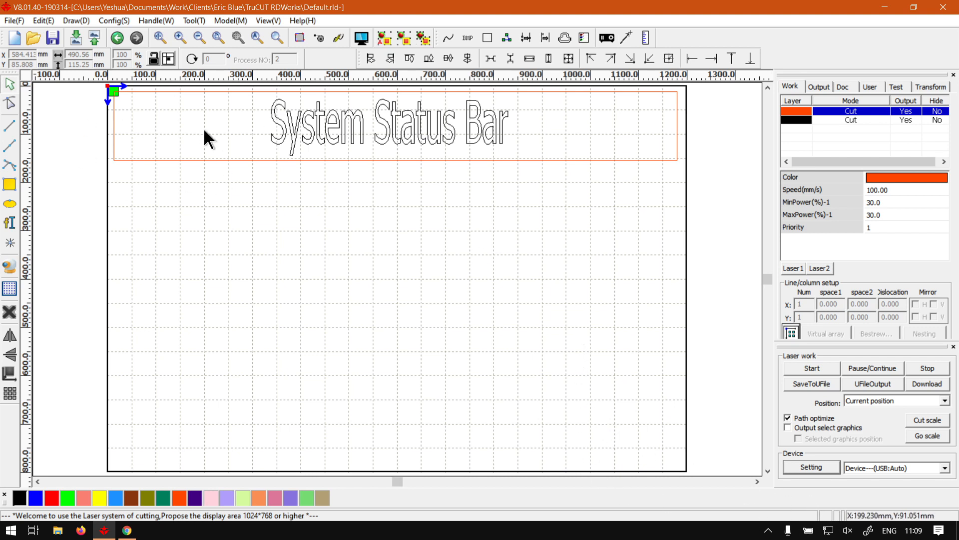
pyautogui.moveTo(150, 86)
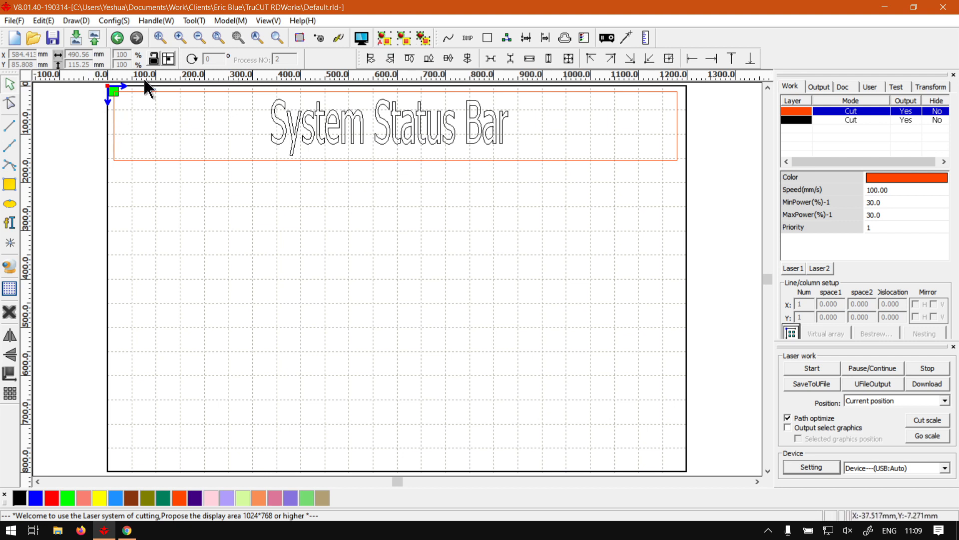
pyautogui.moveTo(73, 522)
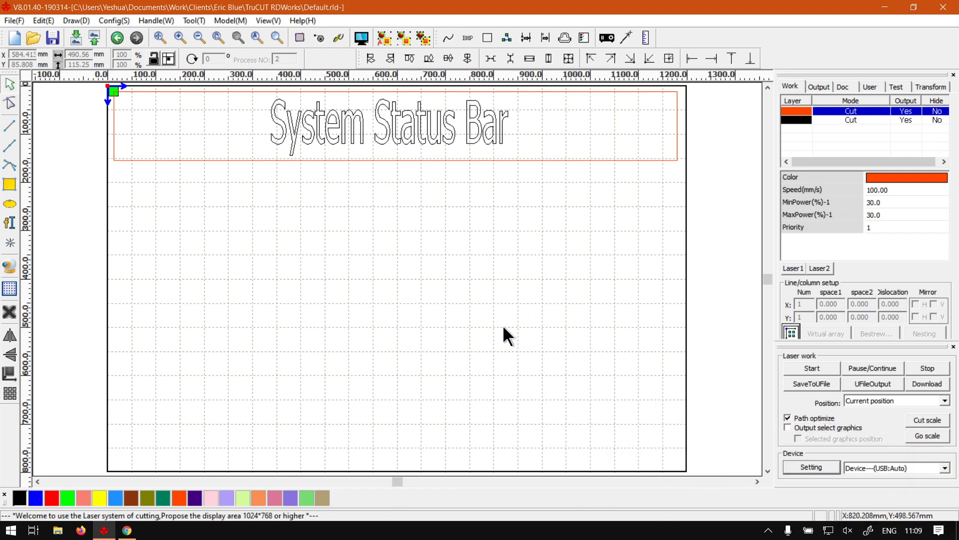
pyautogui.moveTo(512, 266)
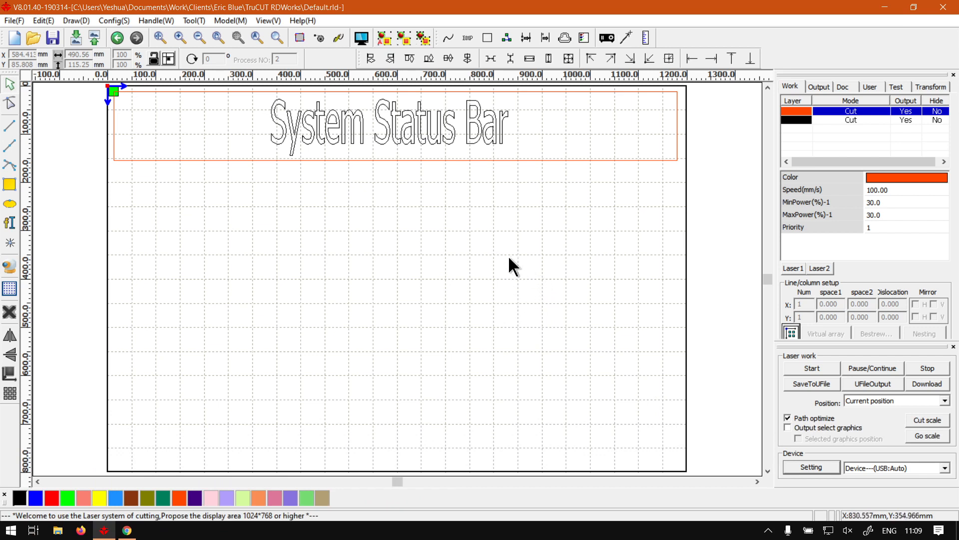
pyautogui.moveTo(383, 259)
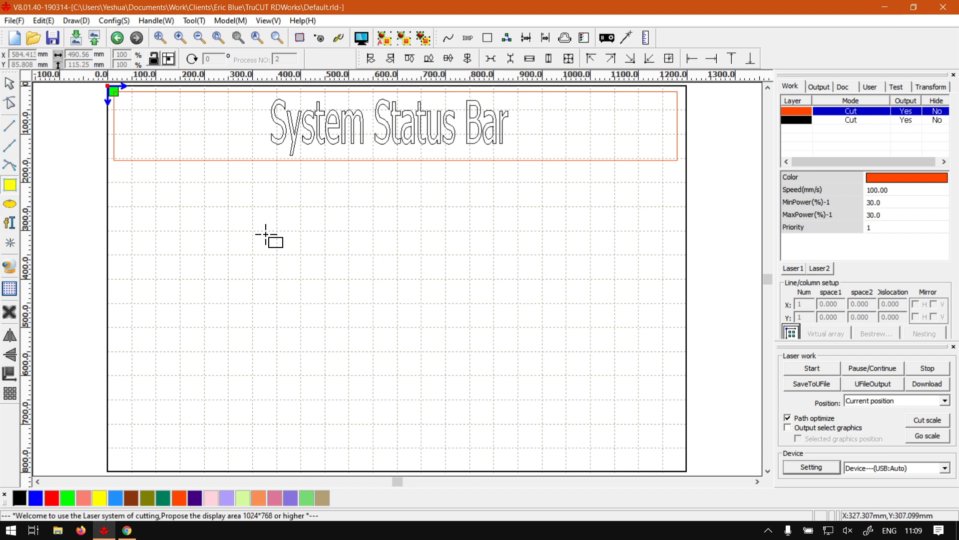
# Draw a rectangle mid-page, then a smaller one below the 'System Status Bar' title.
pyautogui.moveTo(266, 234); pyautogui.dragTo(499, 369)
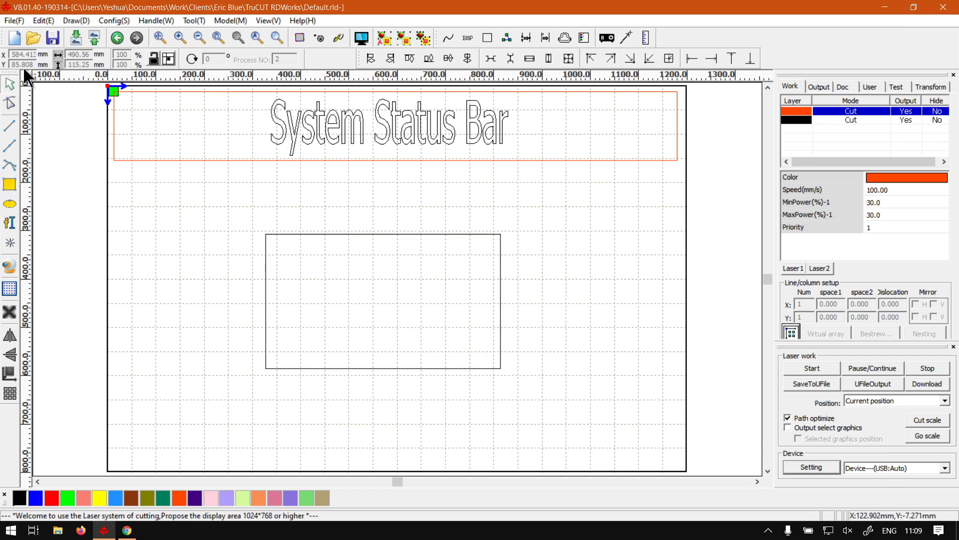
pyautogui.moveTo(499, 253)
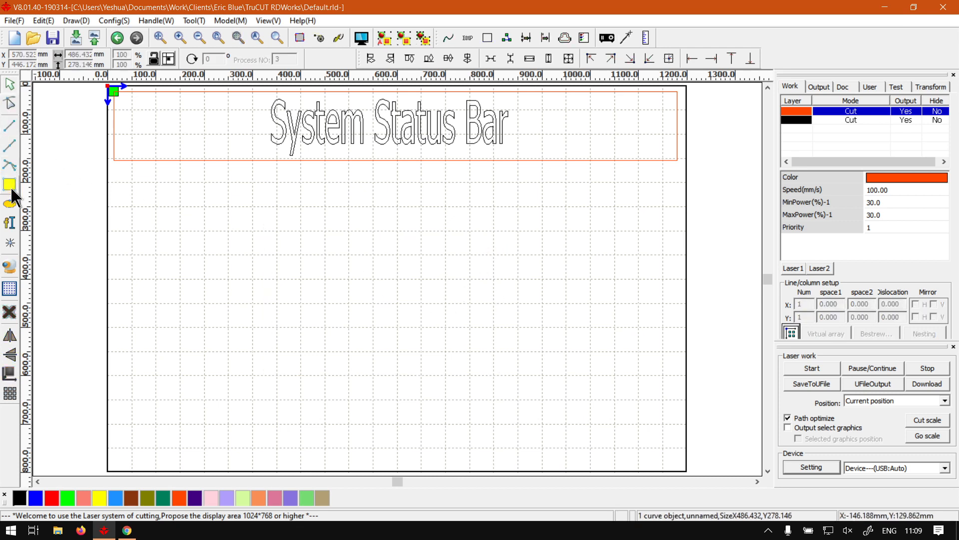
pyautogui.click(9, 184)
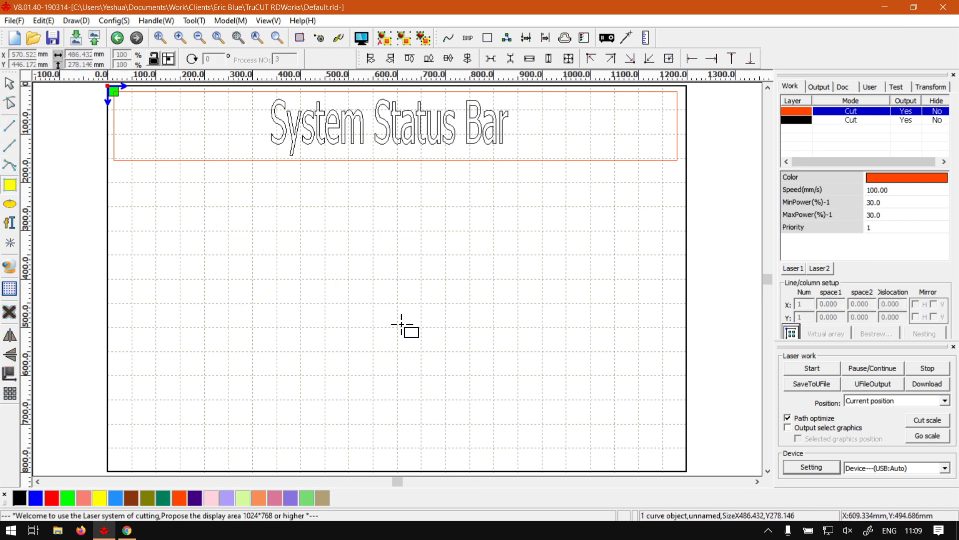
pyautogui.moveTo(450, 257)
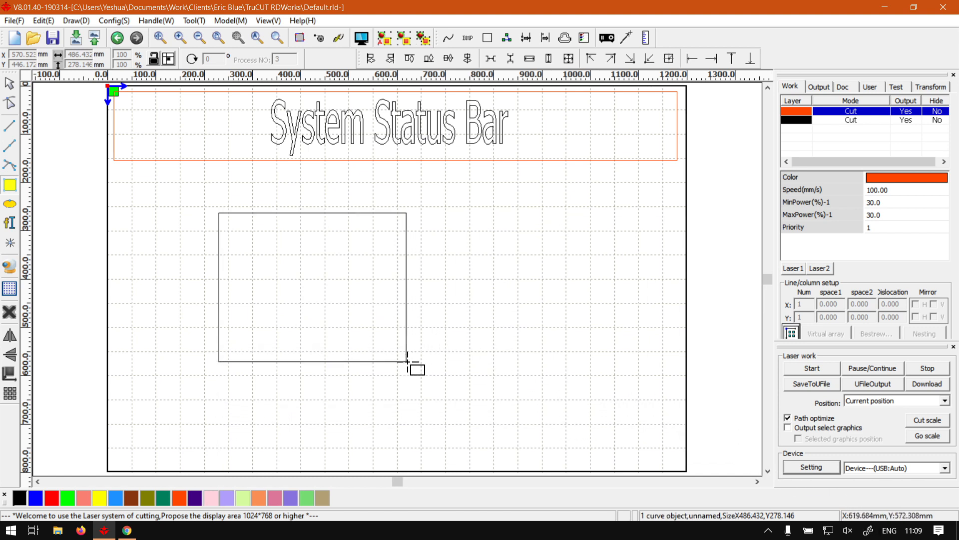
pyautogui.moveTo(407, 360); pyautogui.dragTo(369, 319)
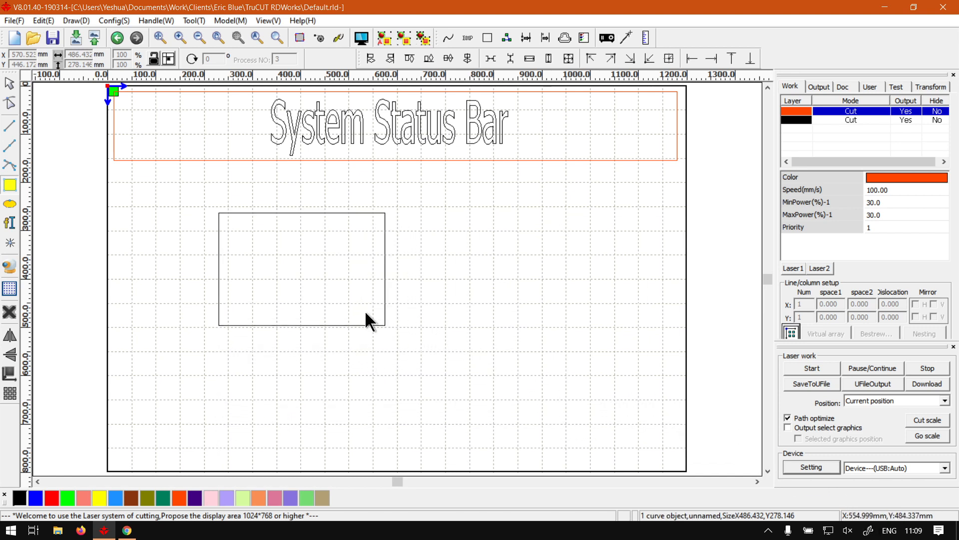
pyautogui.moveTo(386, 280)
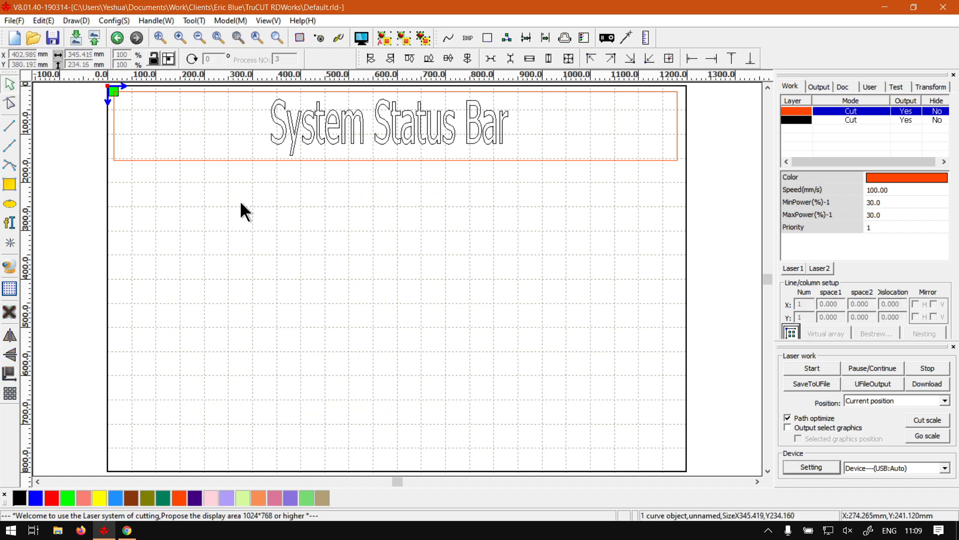
pyautogui.moveTo(9, 527)
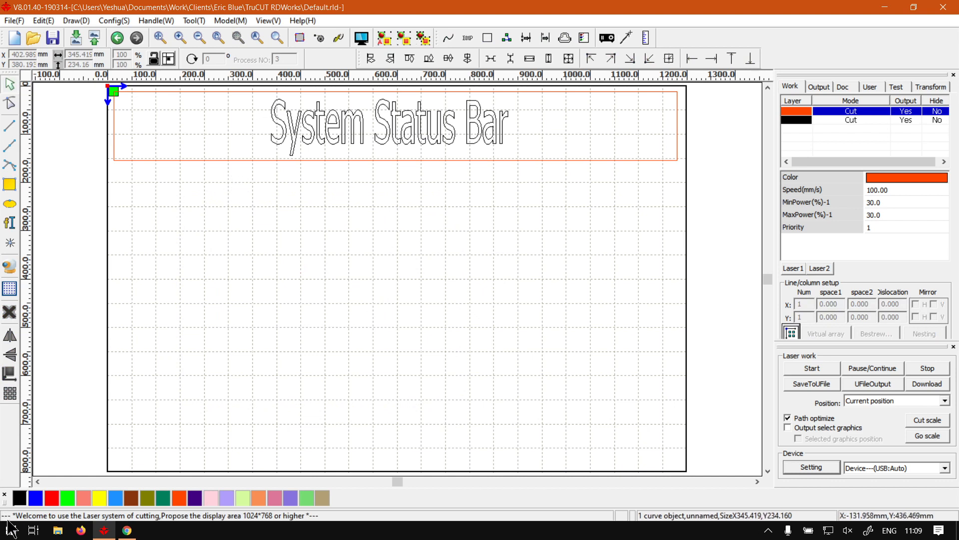
pyautogui.click(13, 20)
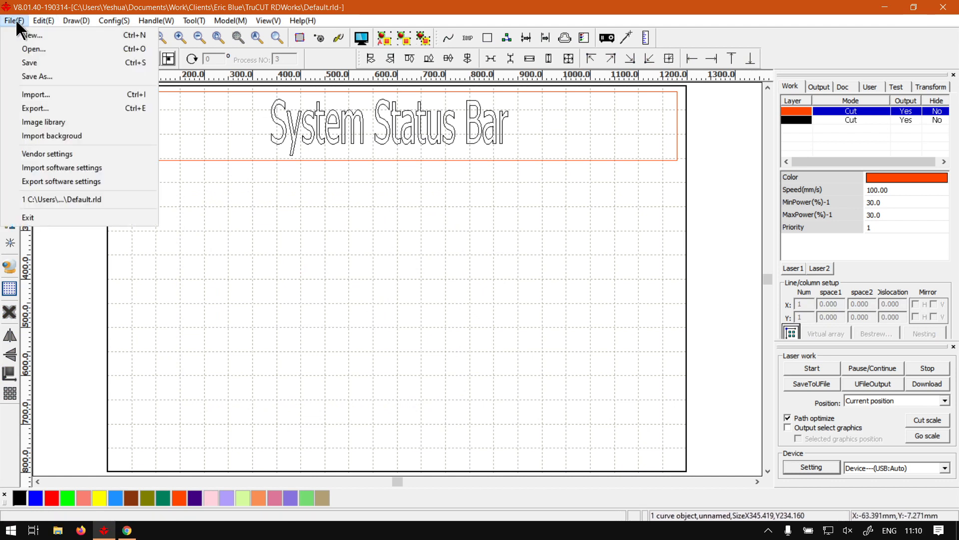
pyautogui.moveTo(32, 35)
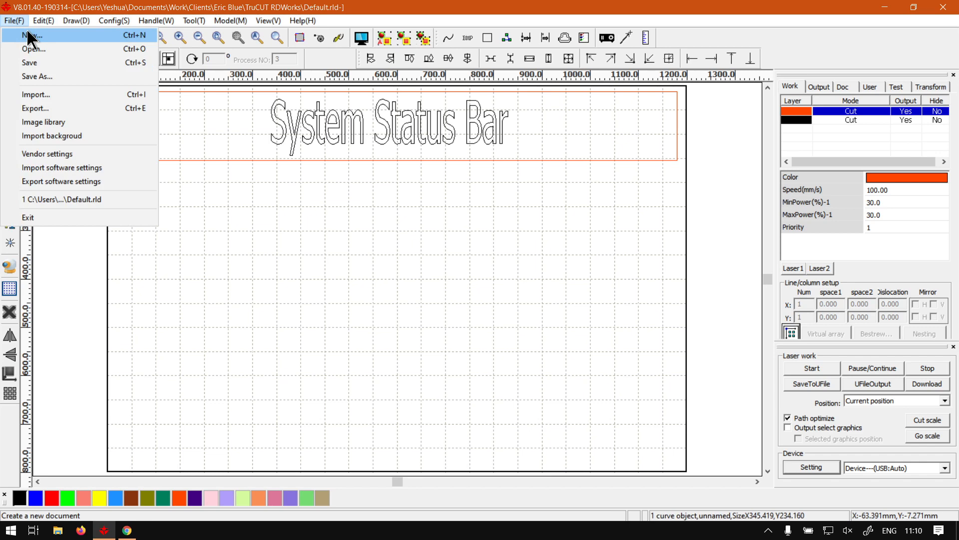
pyautogui.moveTo(32, 48)
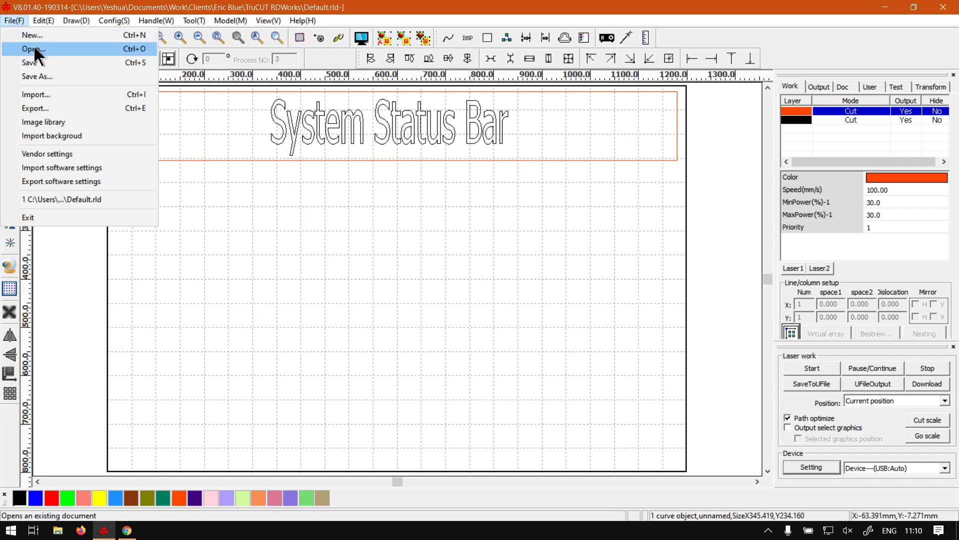
pyautogui.click(75, 20)
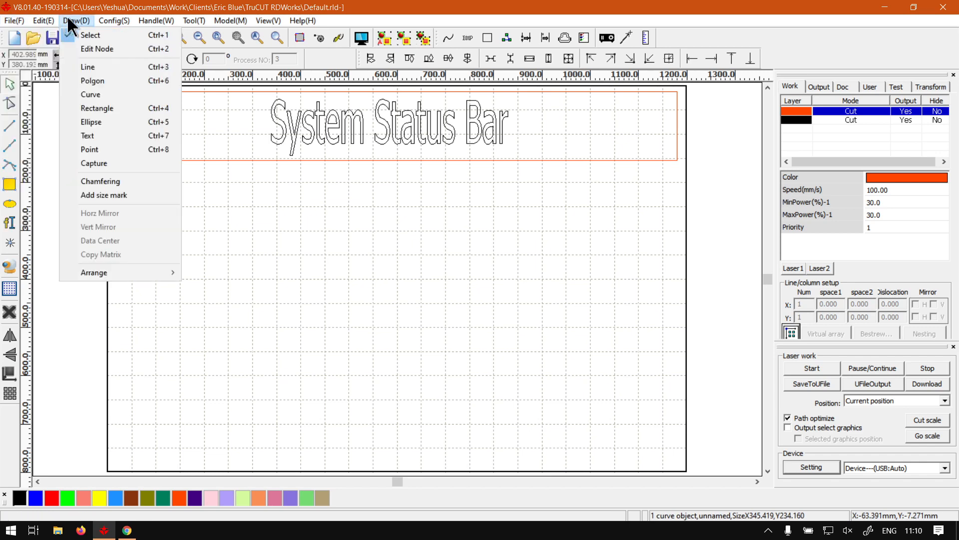
pyautogui.click(156, 20)
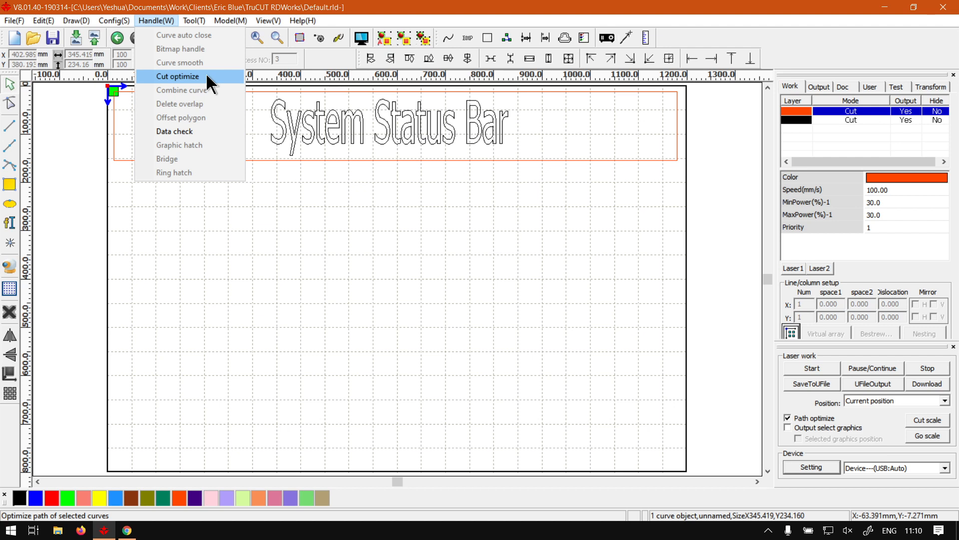
pyautogui.click(193, 20)
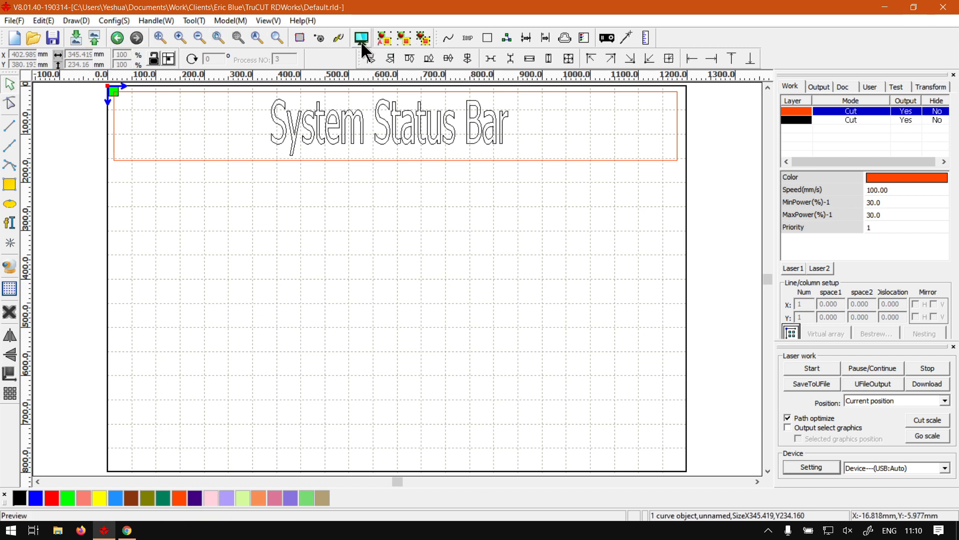
pyautogui.moveTo(362, 38)
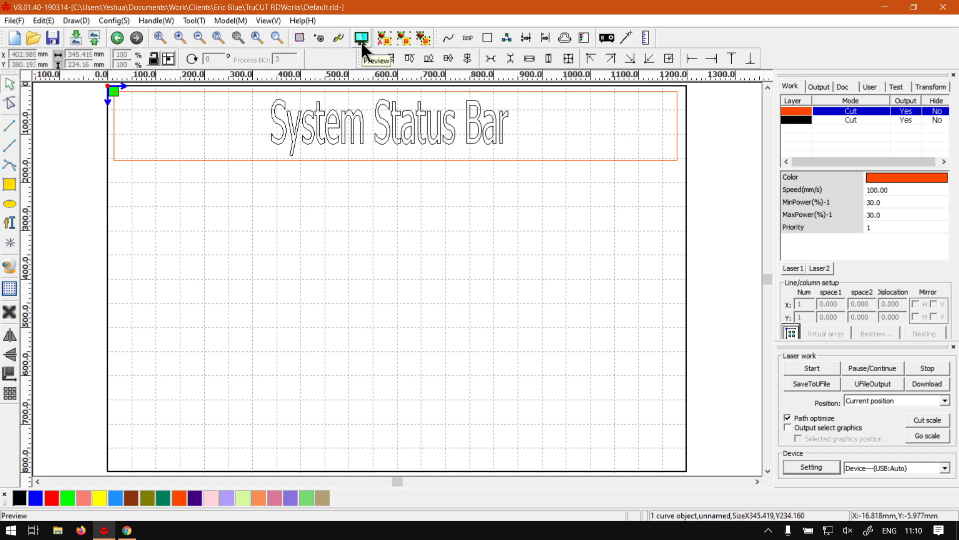
pyautogui.click(360, 37)
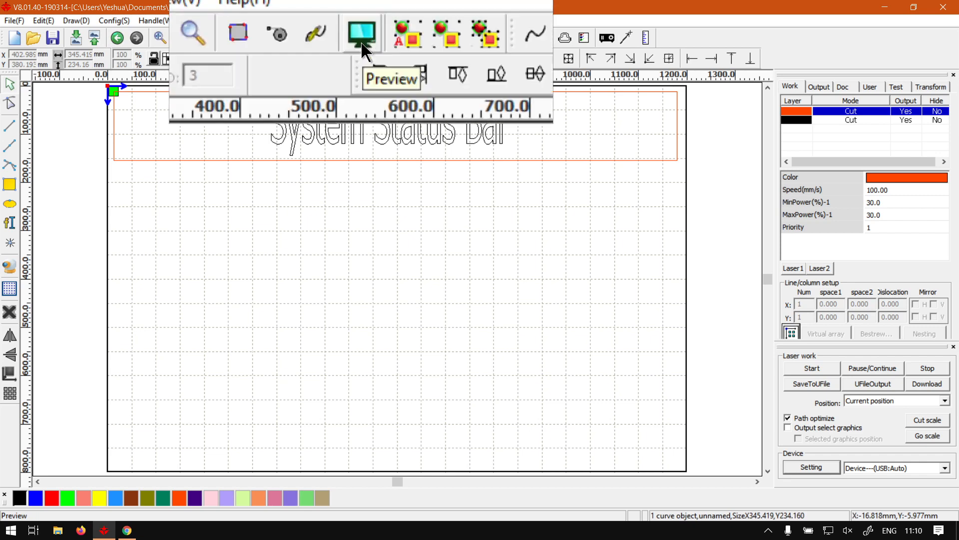
pyautogui.click(361, 34)
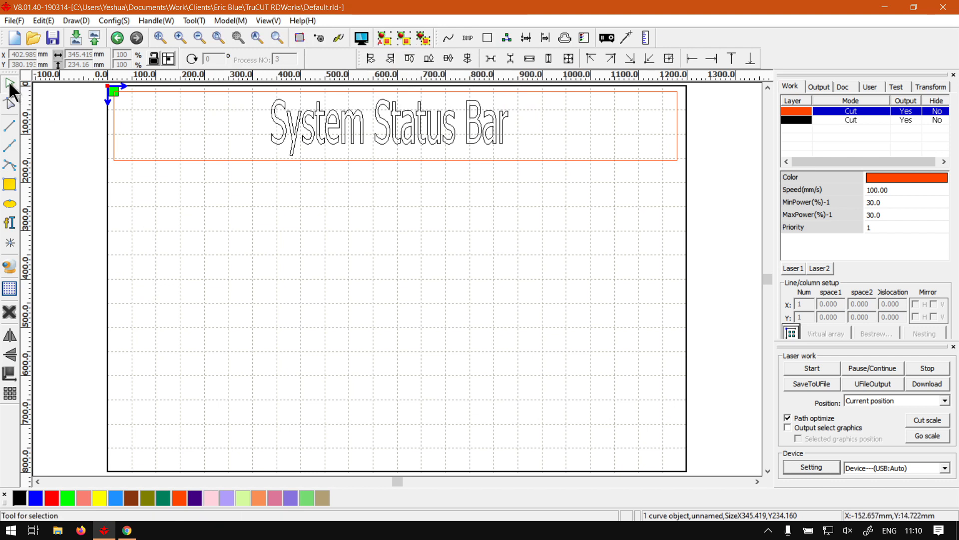
pyautogui.moveTo(10, 86)
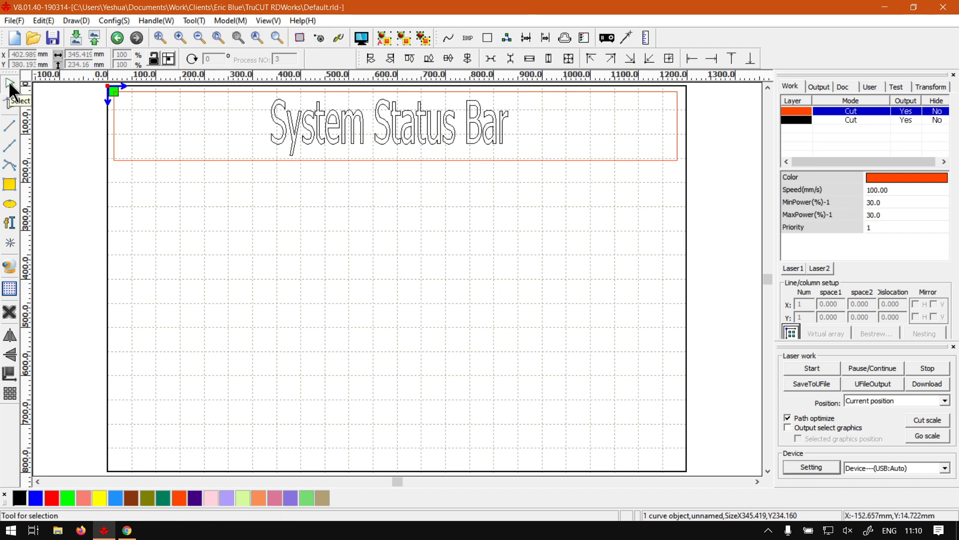
pyautogui.moveTo(10, 107)
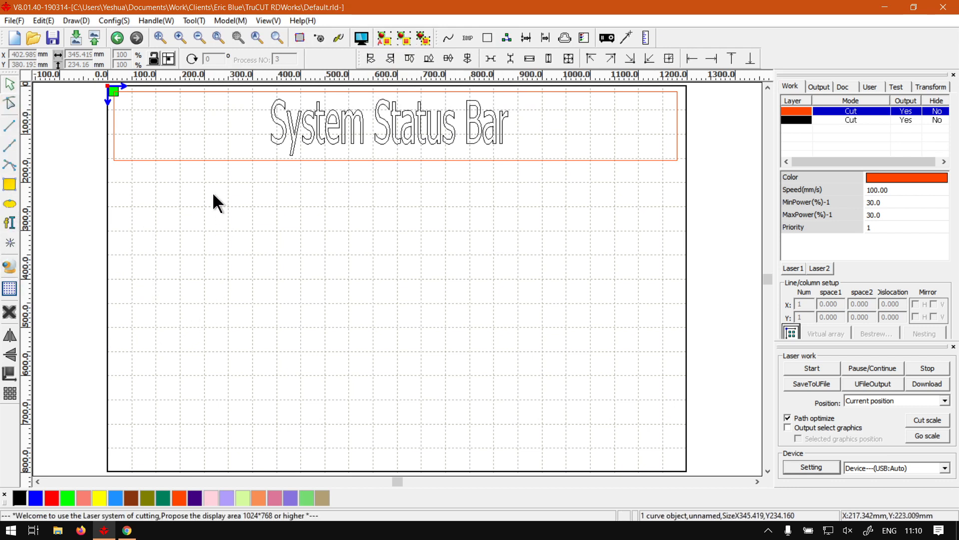
pyautogui.moveTo(748, 59)
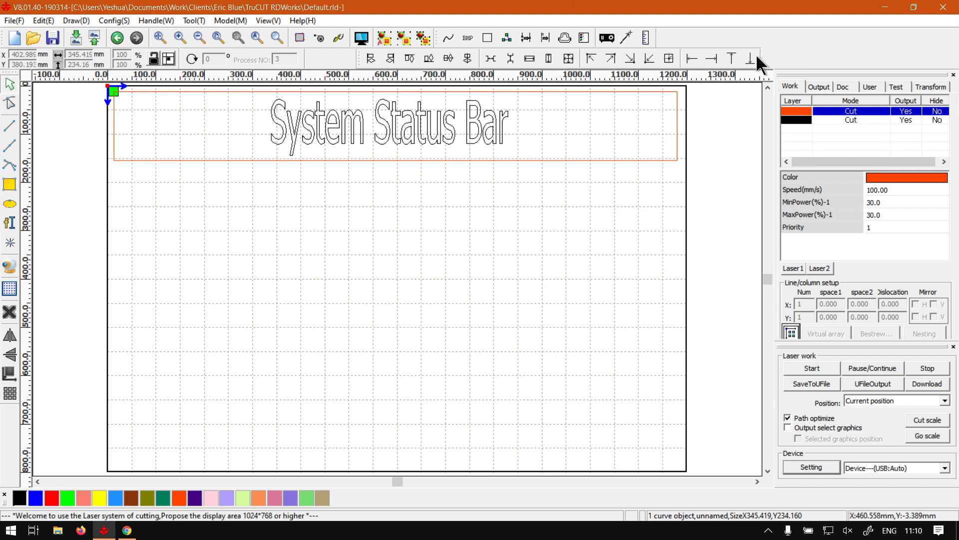
pyautogui.moveTo(630, 58)
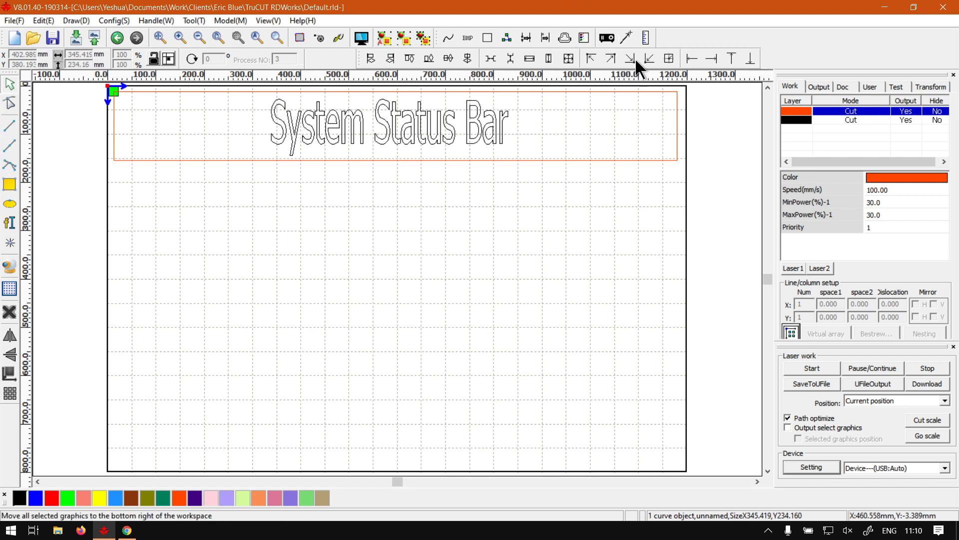
pyautogui.moveTo(634, 58)
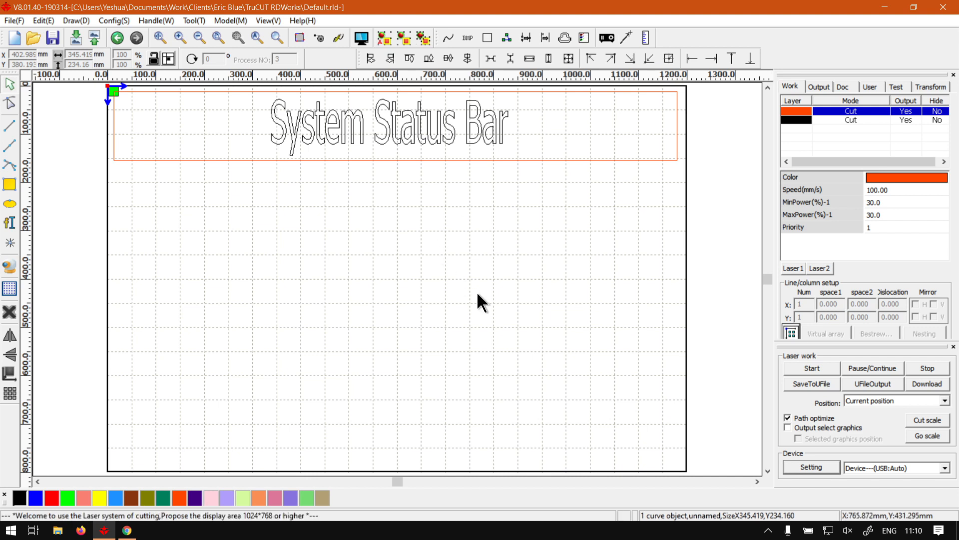
pyautogui.moveTo(408, 313)
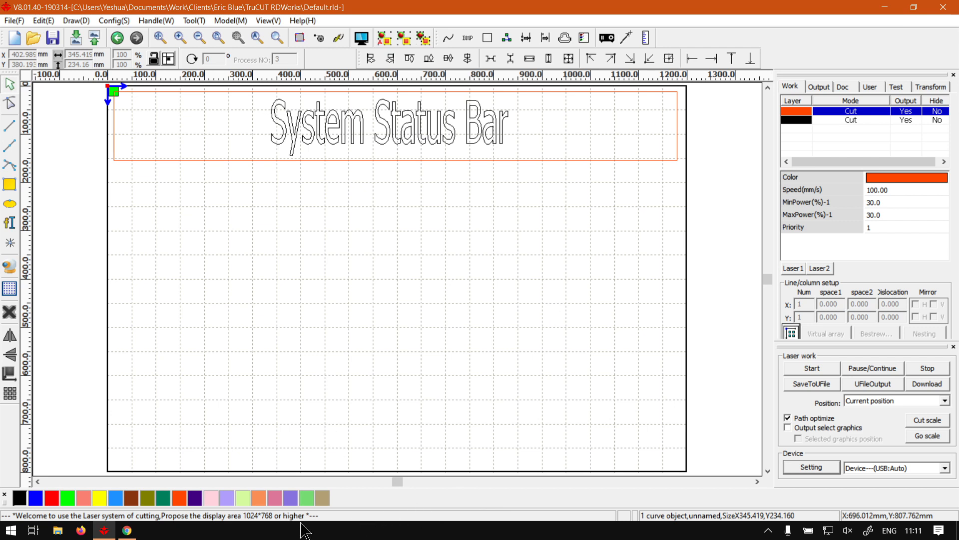
pyautogui.moveTo(551, 536)
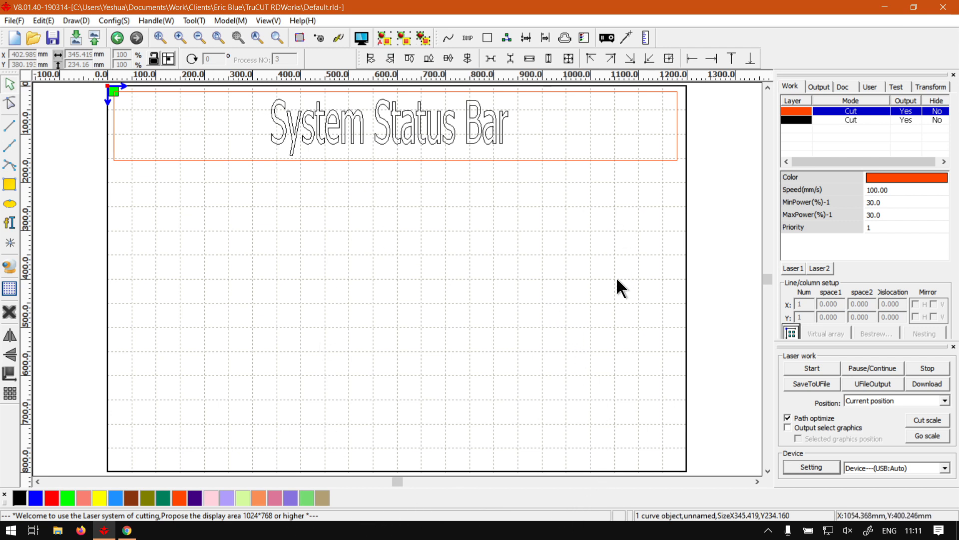
pyautogui.moveTo(308, 525)
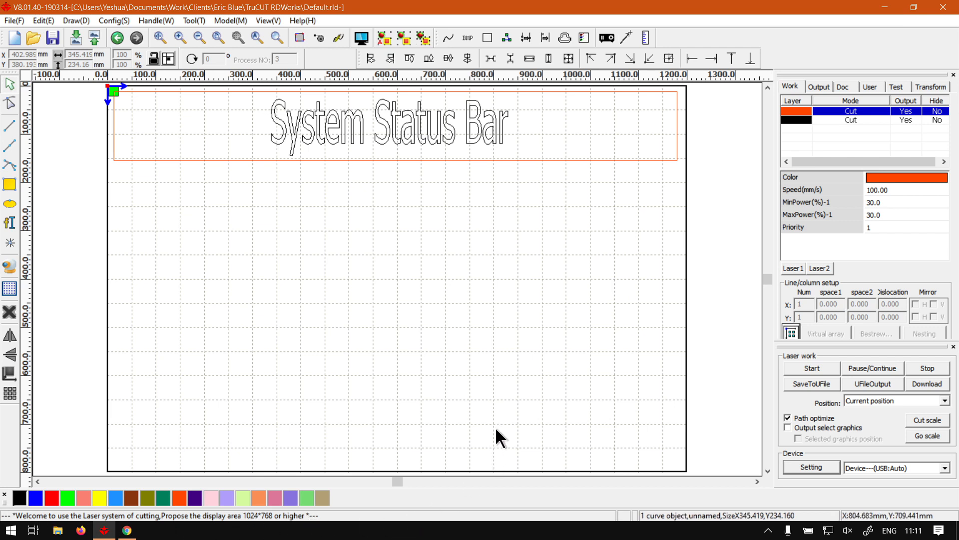
pyautogui.moveTo(145, 534)
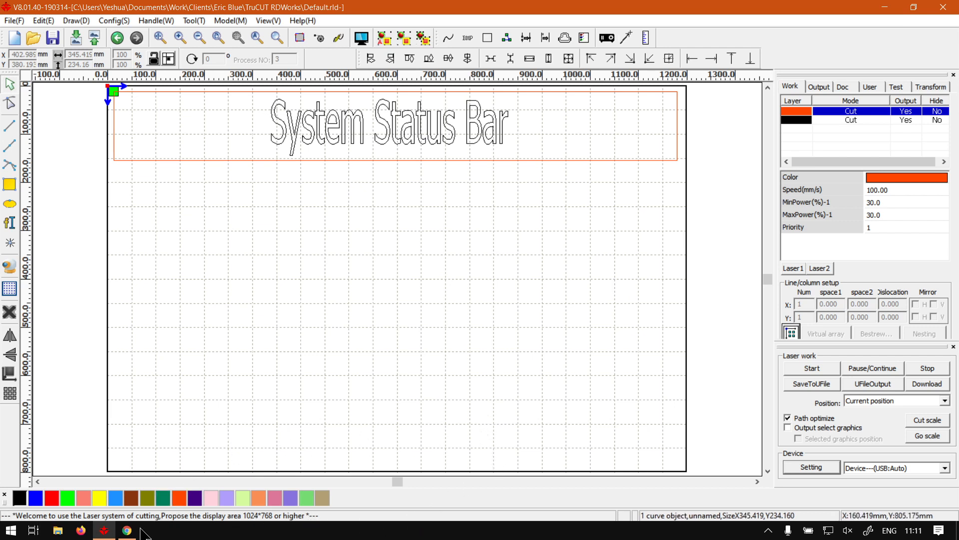
# Switch to the browser and show the softwaretraining.co.za home page with its video categories.
pyautogui.click(127, 529)
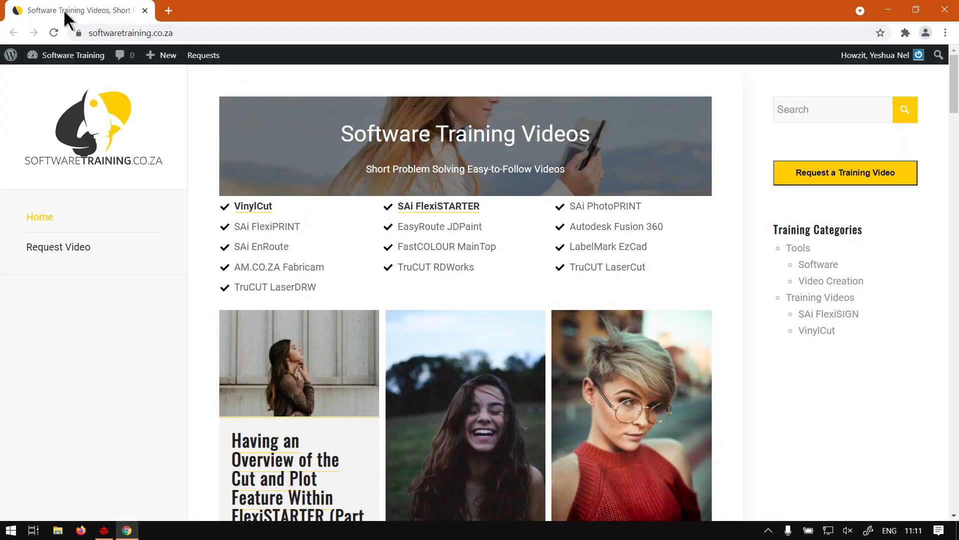
pyautogui.click(129, 33)
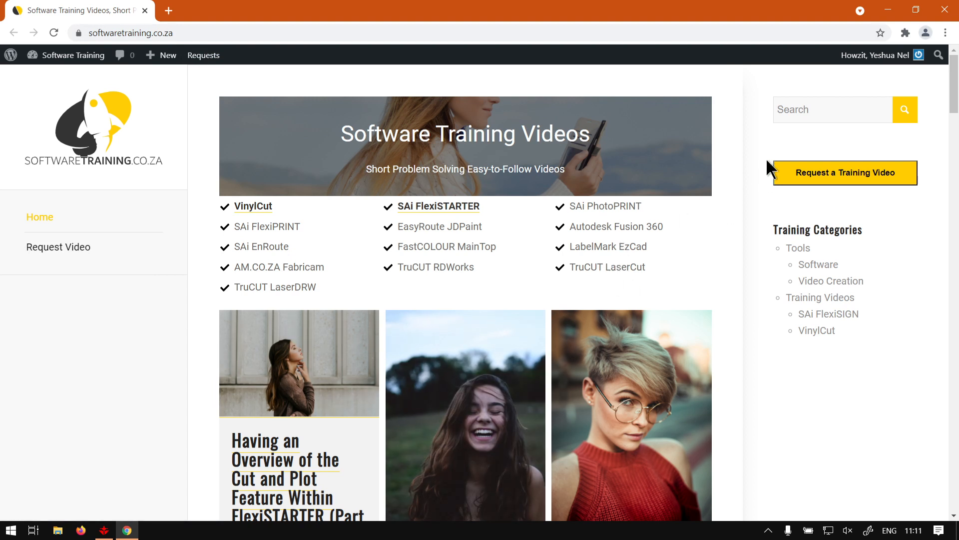
pyautogui.moveTo(880, 141)
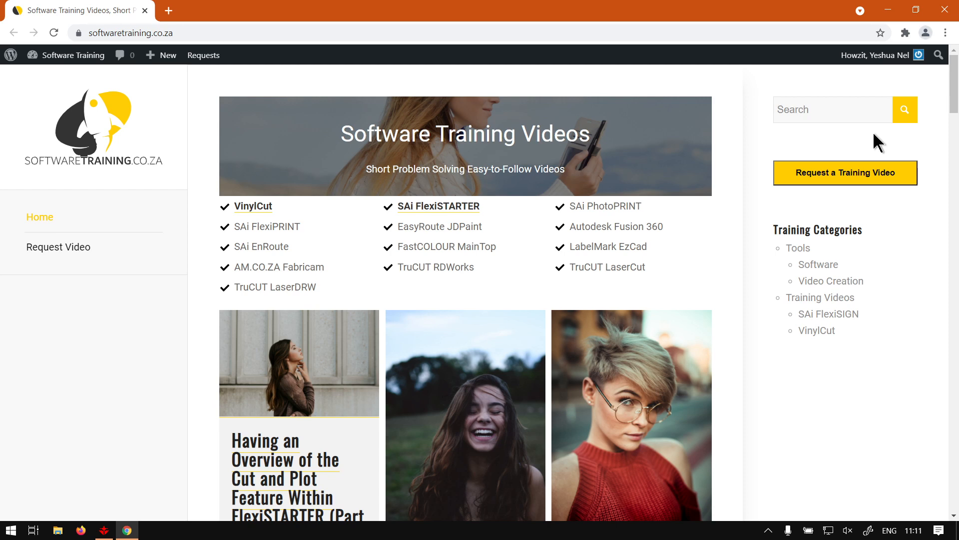
pyautogui.scroll(-3)
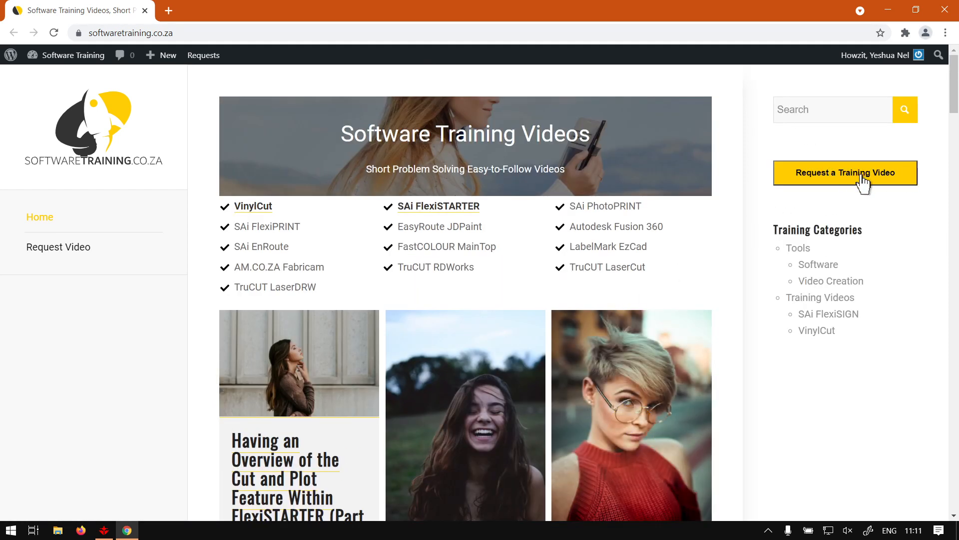
pyautogui.moveTo(895, 200)
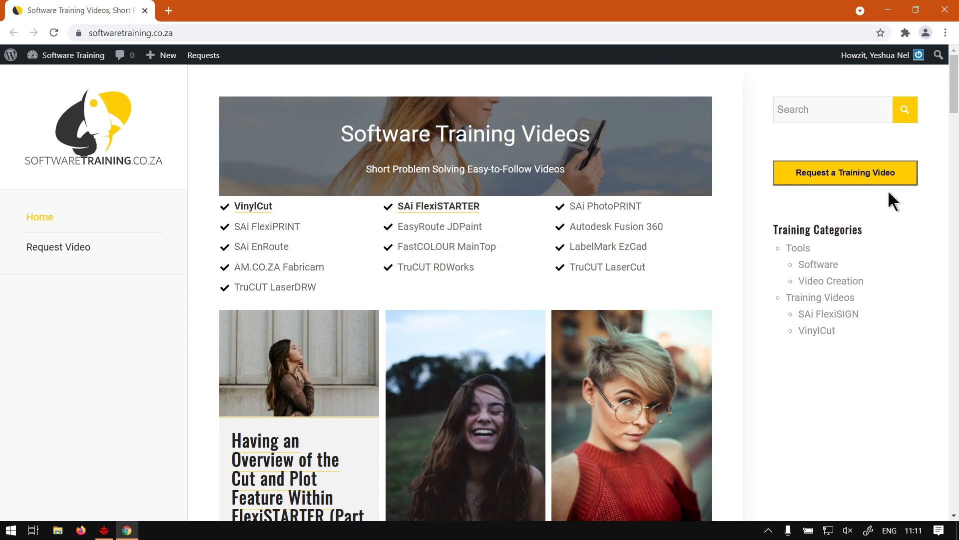
pyautogui.moveTo(850, 210)
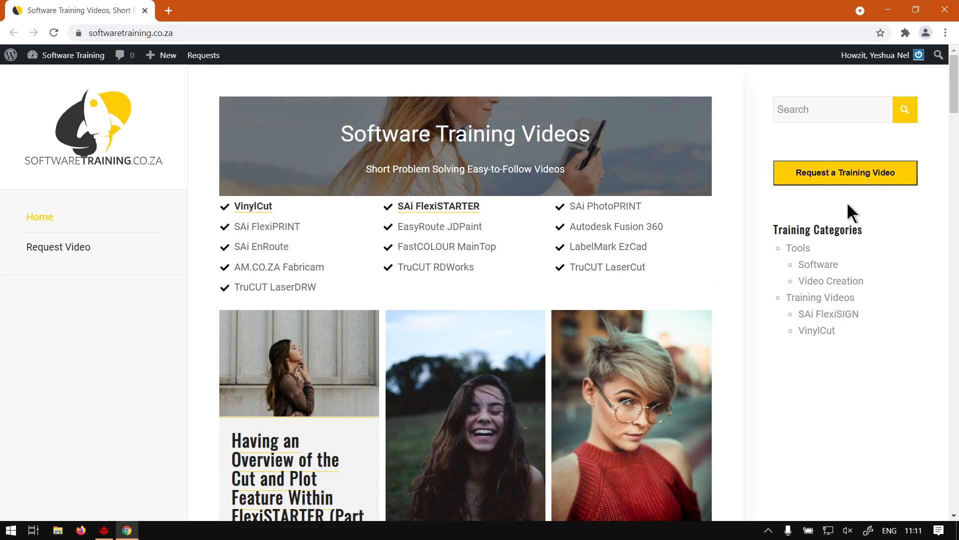